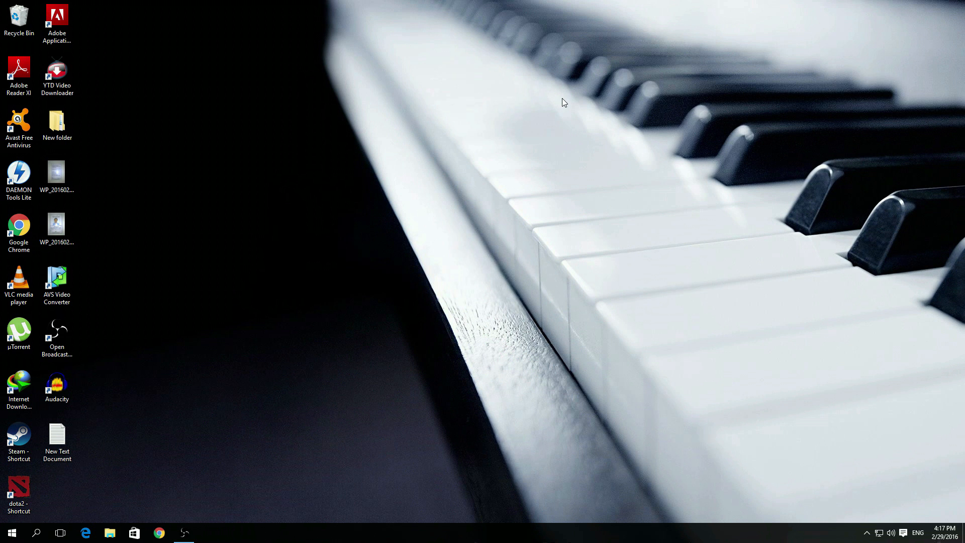
Refresh the desktop from its context menu and bring up File Explorer on This PC
right_click(562, 102)
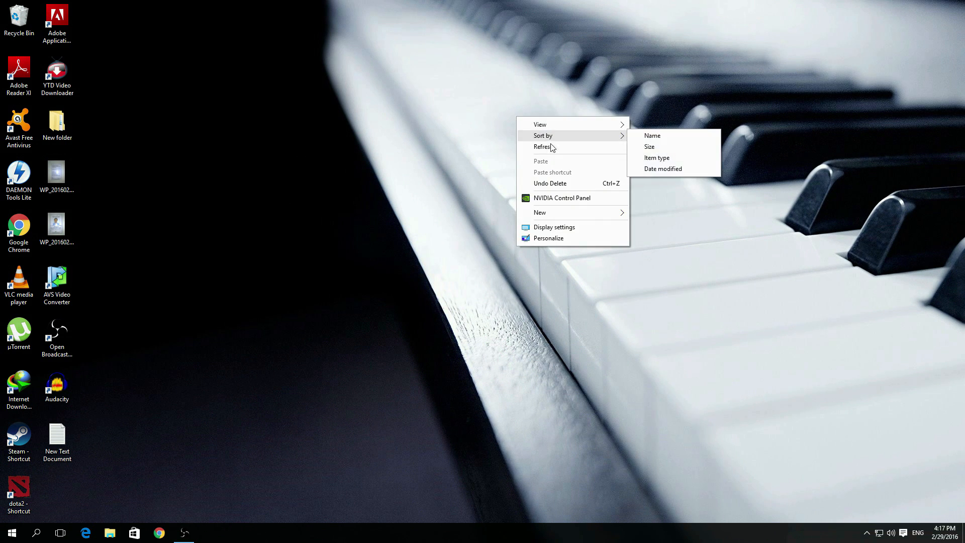
click(195, 269)
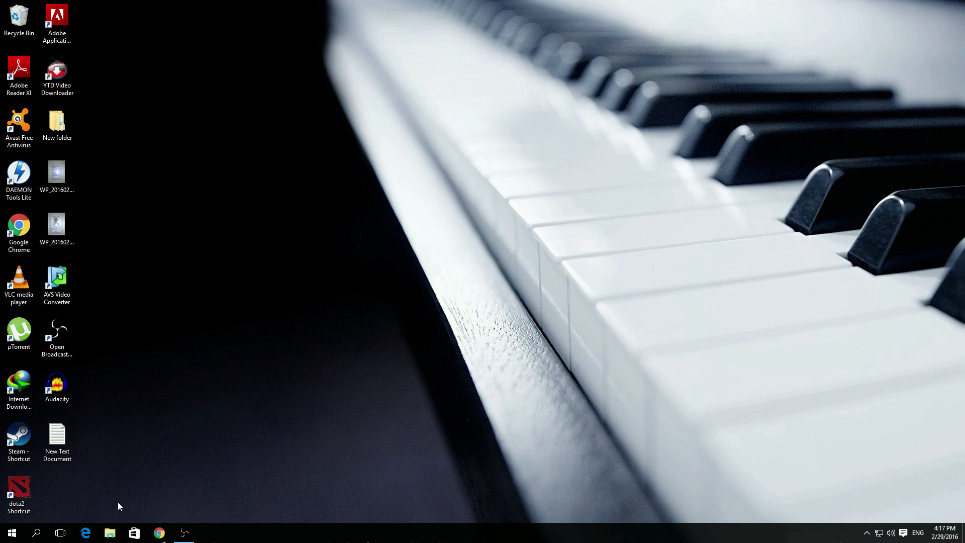
click(111, 533)
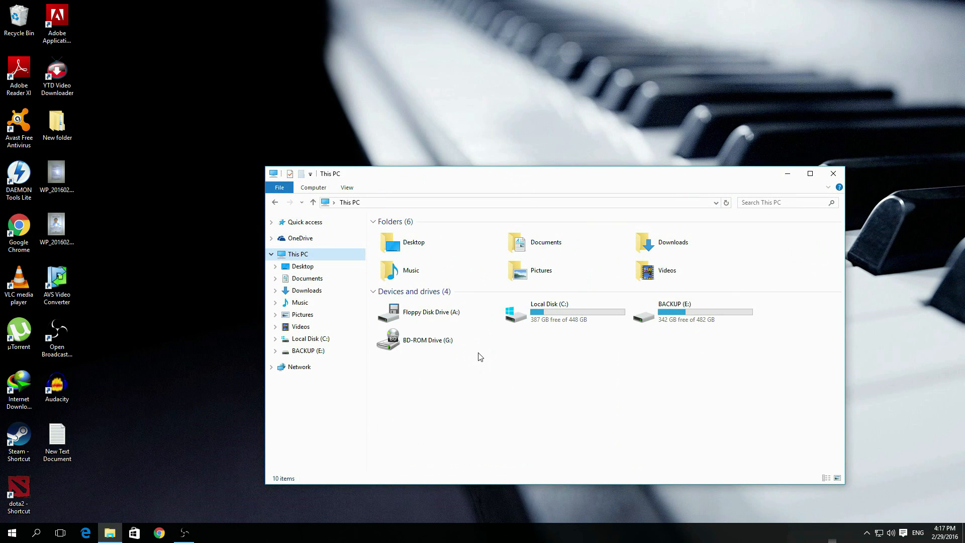
double_click(548, 312)
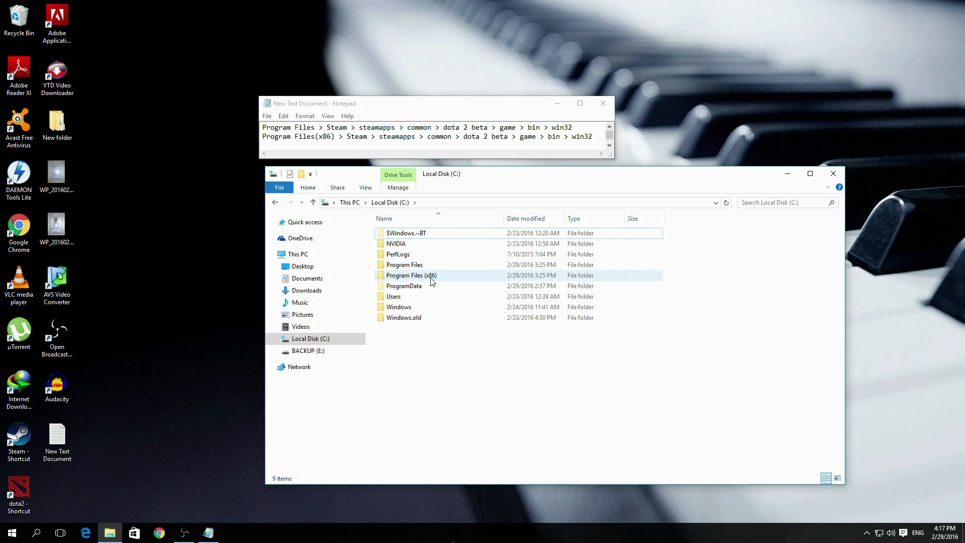
mouse_move(275, 202)
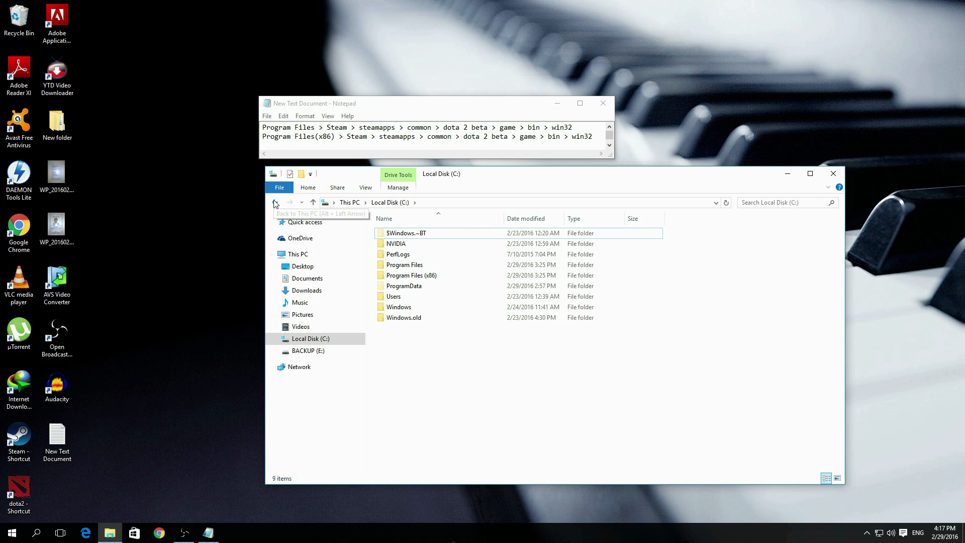
click(274, 202)
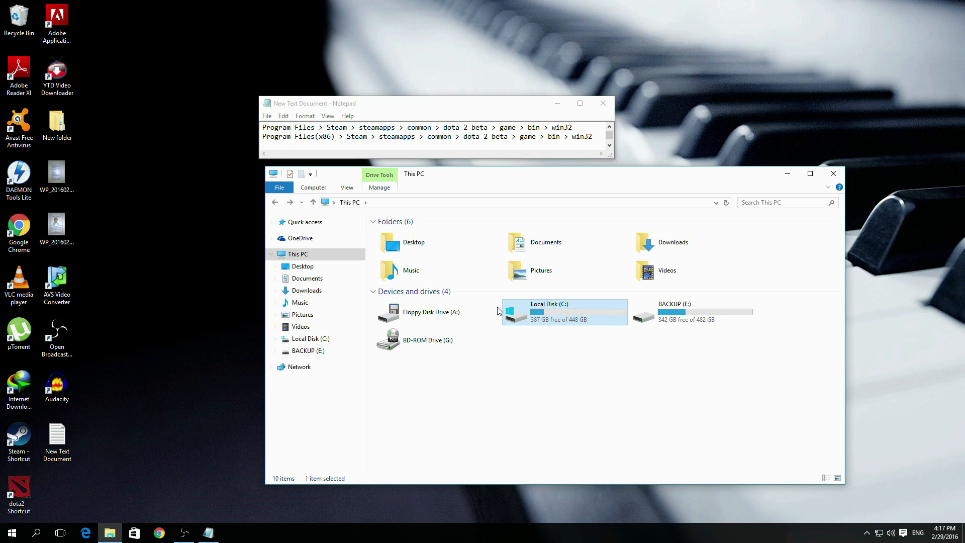
click(689, 311)
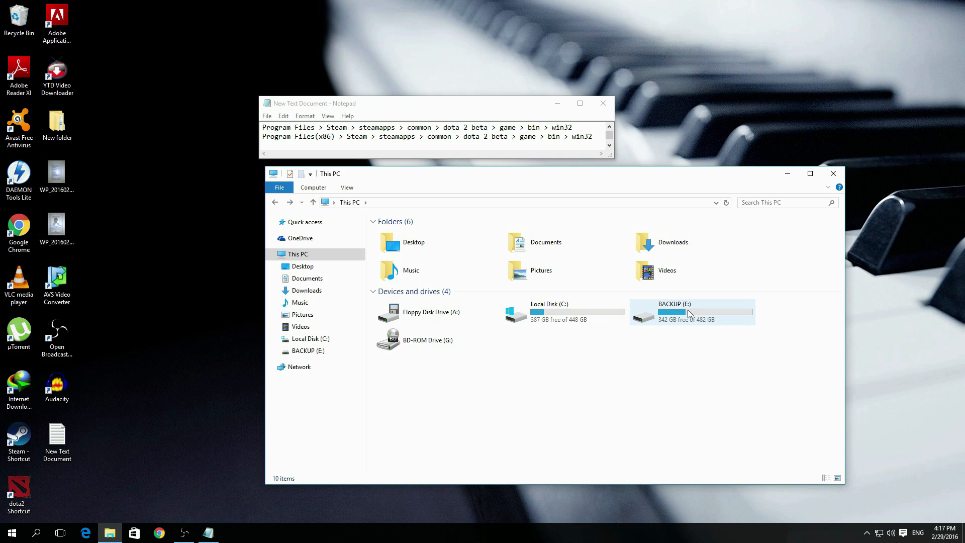
Navigate BACKUP (E:) > steam > steamapps > dota 2 beta > bin to win32 and select dota2
double_click(675, 312)
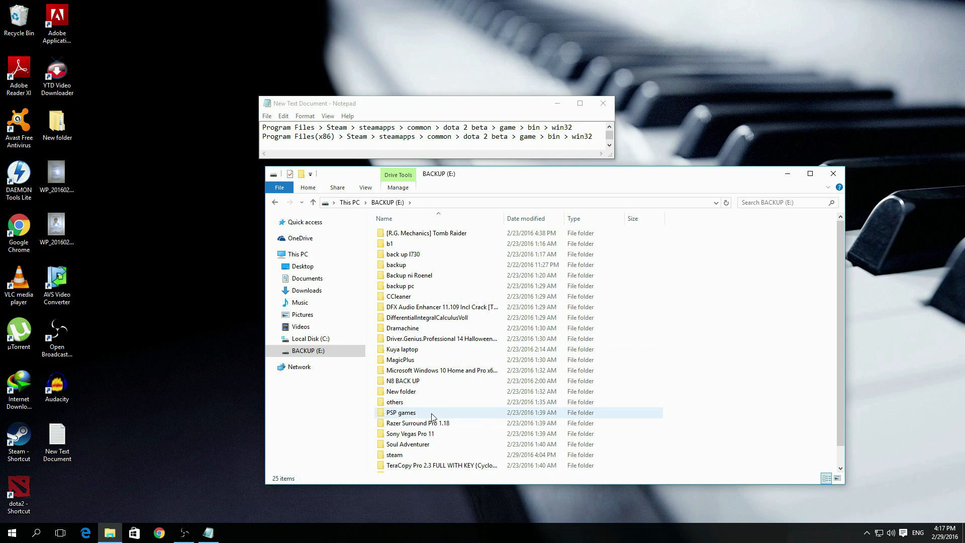
scroll(down, 3)
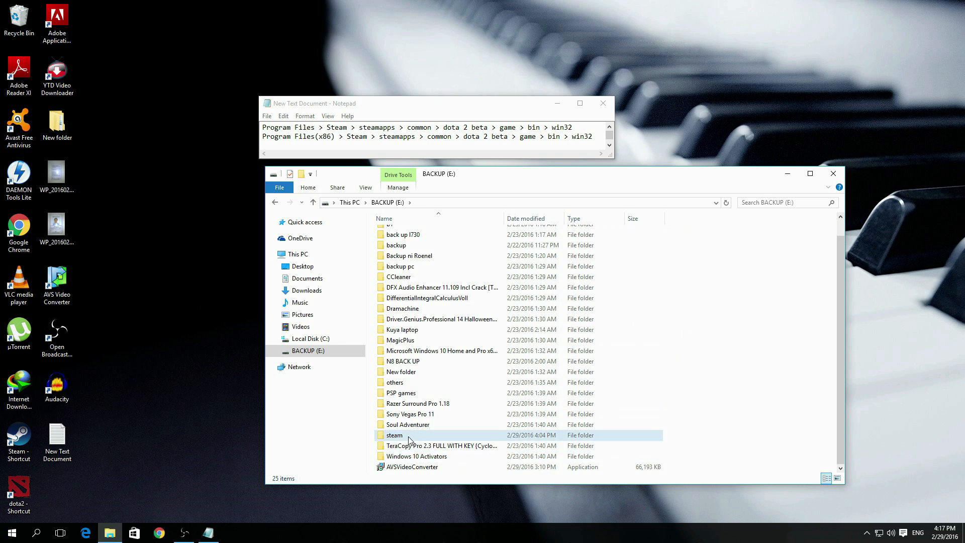
double_click(394, 434)
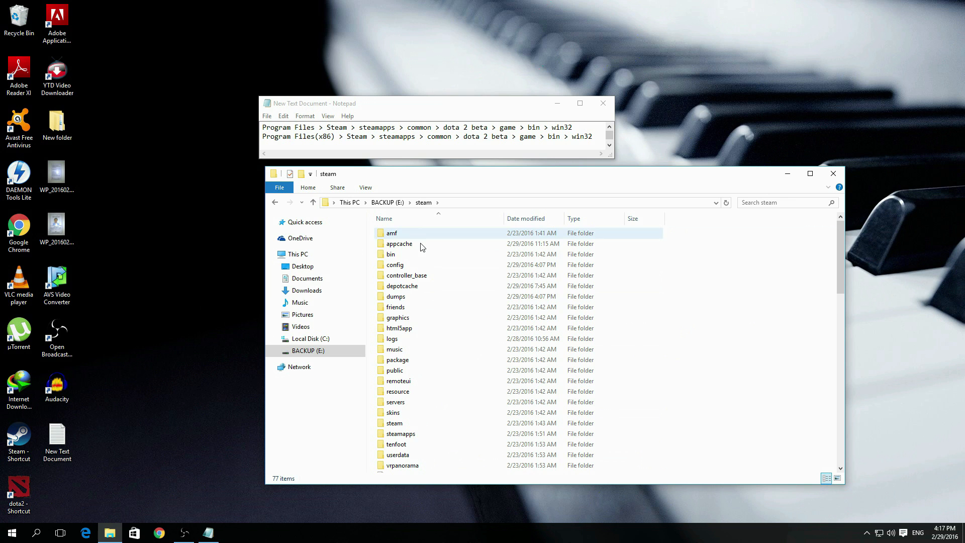
double_click(401, 433)
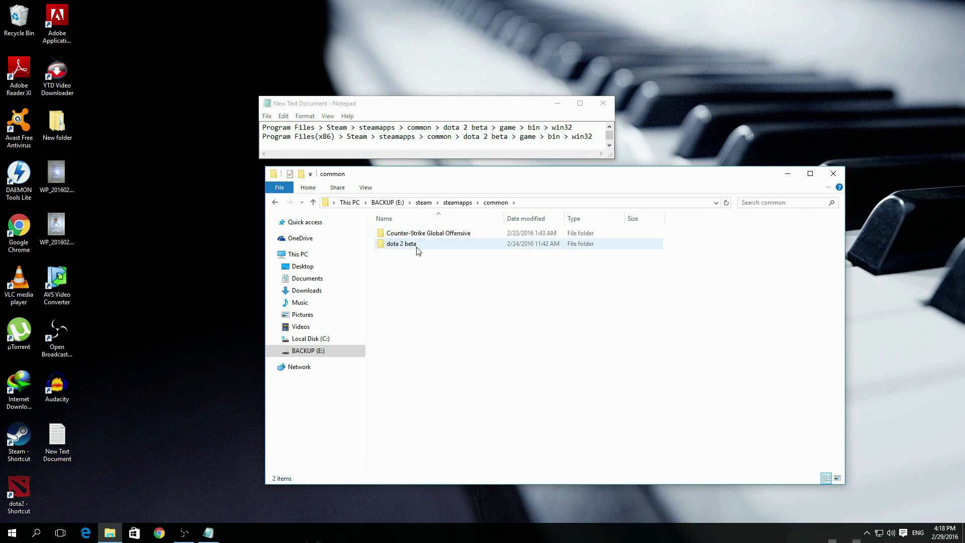
double_click(400, 243)
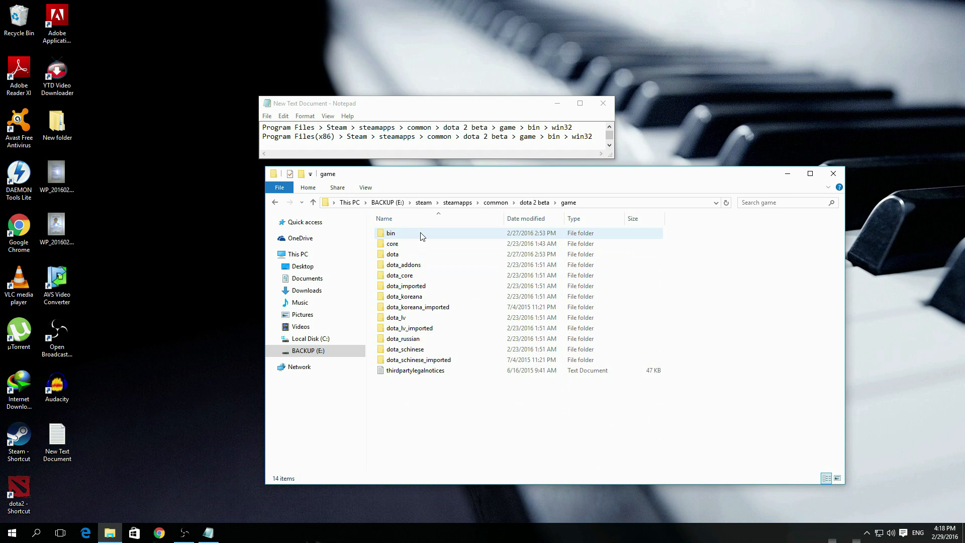
double_click(390, 233)
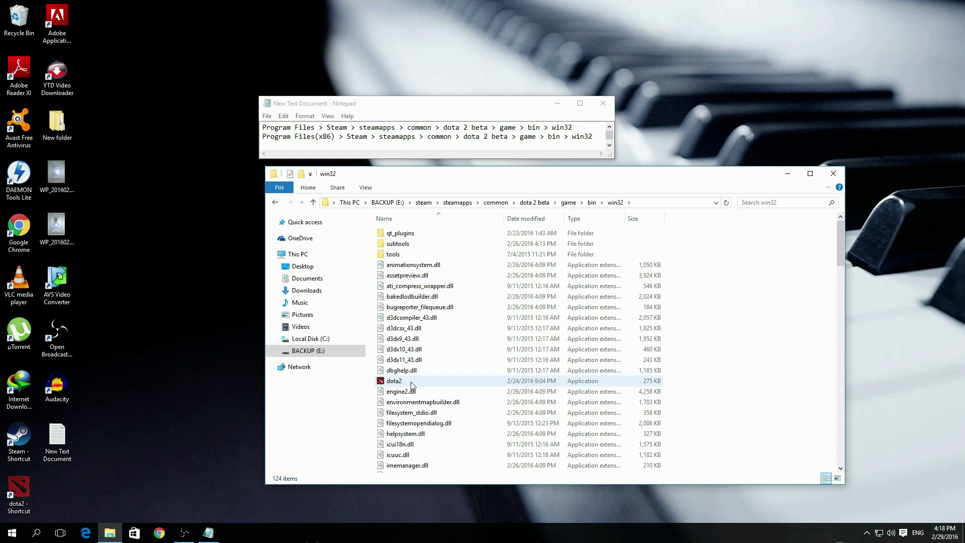
click(393, 380)
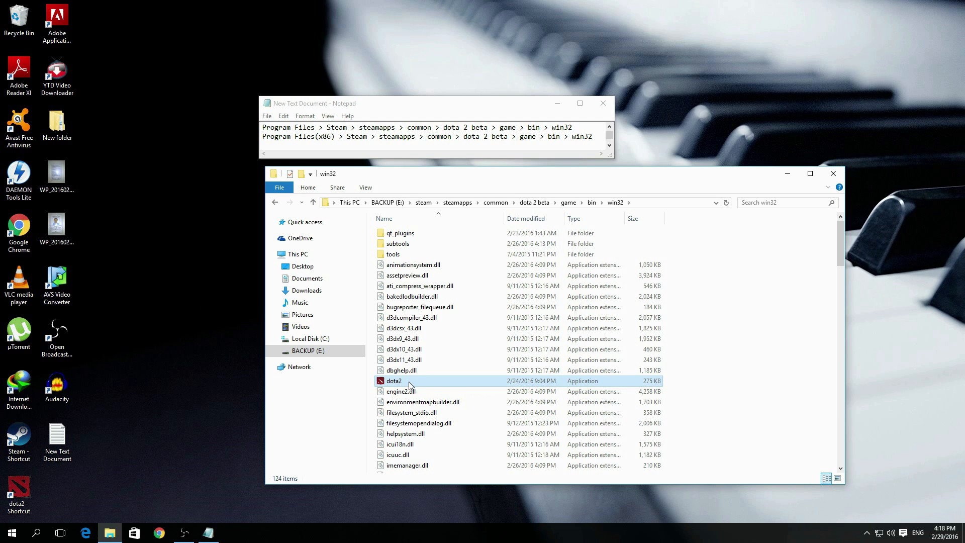
Send a dota2 shortcut to the desktop and close the Explorer window
right_click(393, 380)
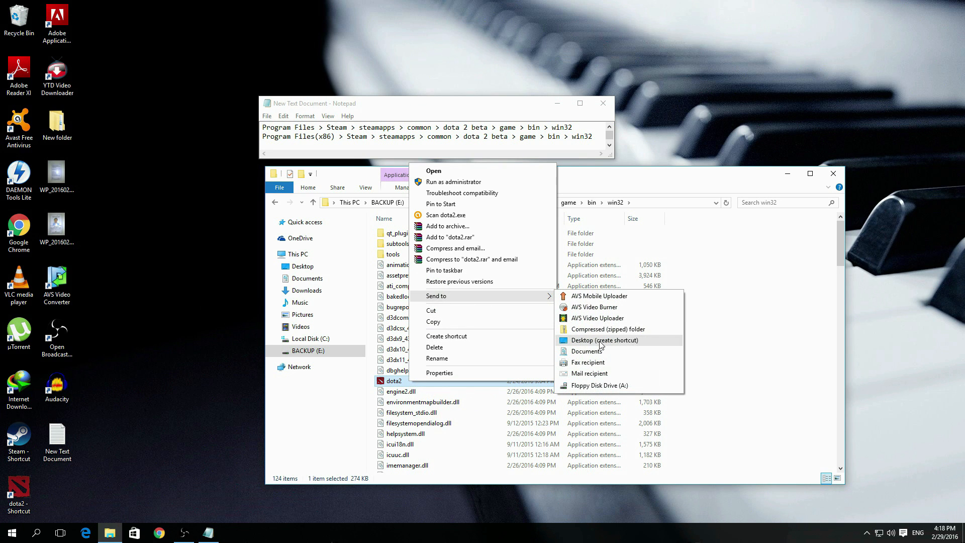
mouse_move(200, 329)
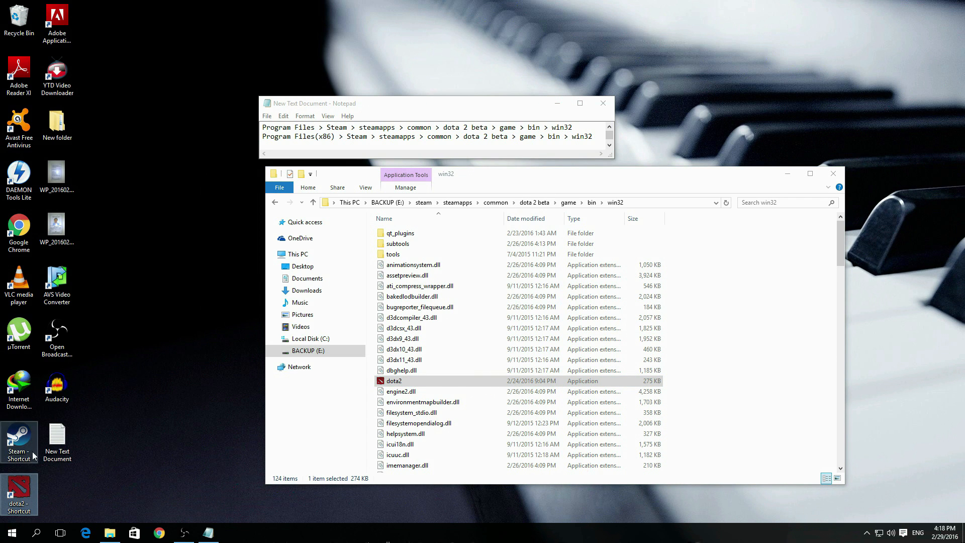
click(152, 361)
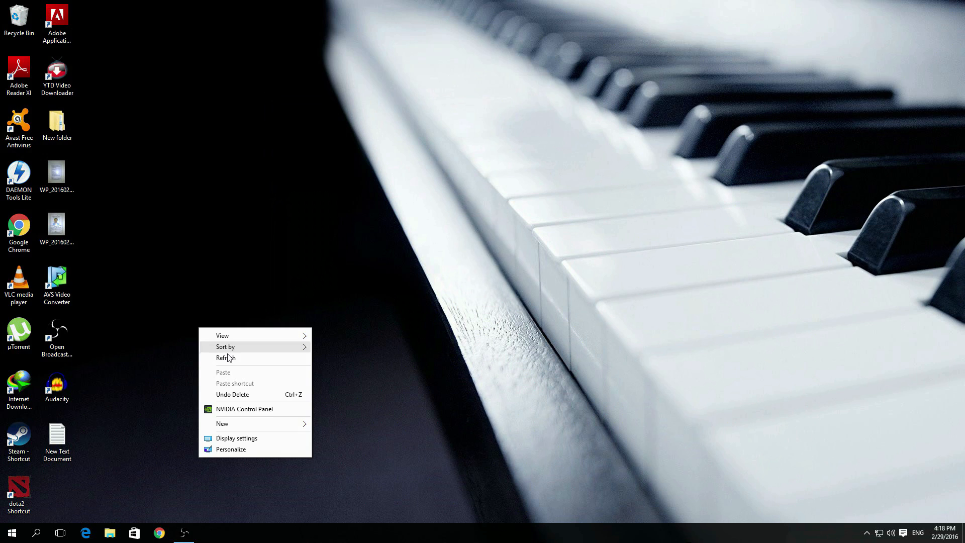
mouse_move(18, 492)
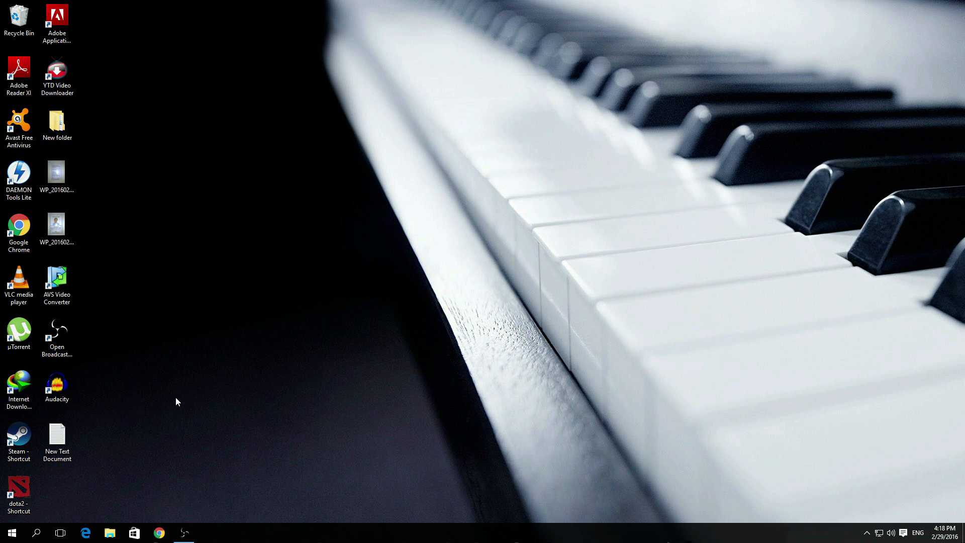
right_click(177, 402)
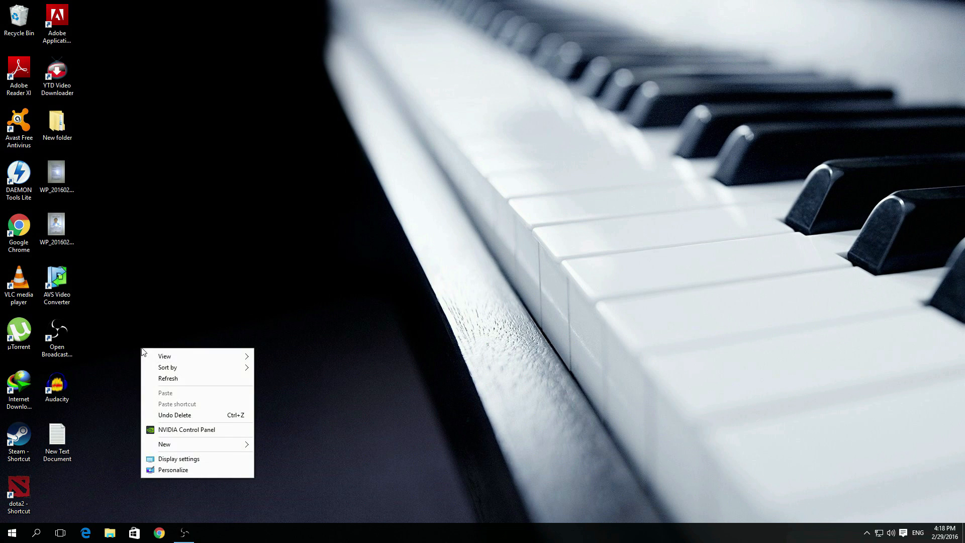
click(194, 386)
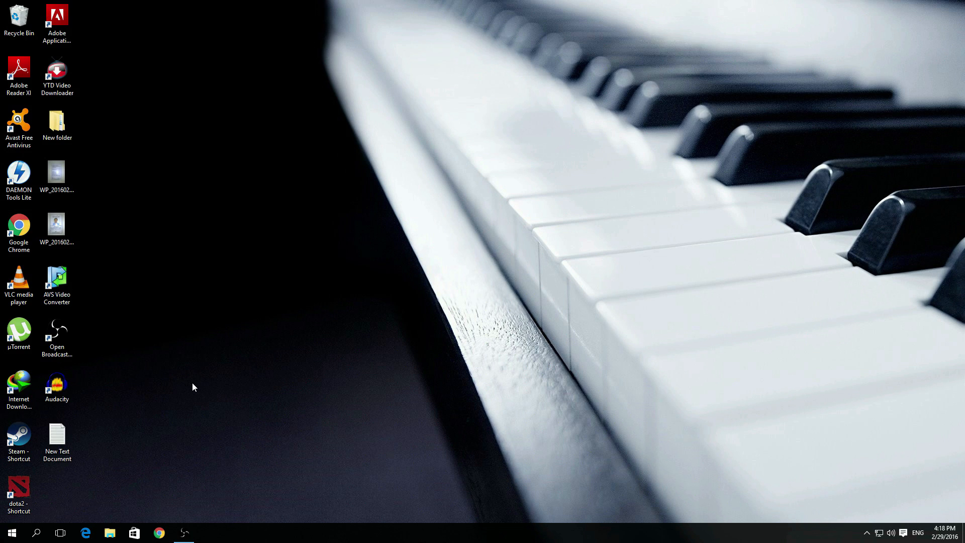
mouse_move(203, 343)
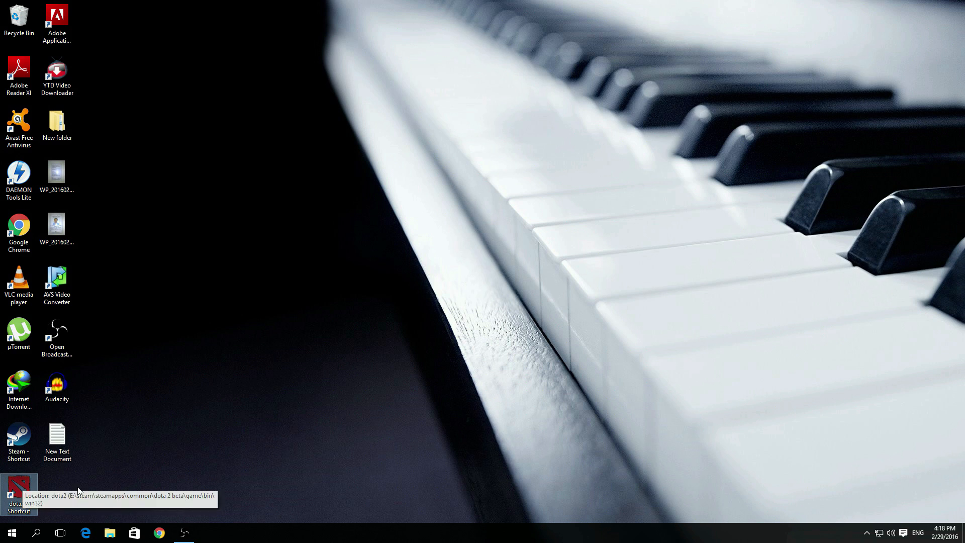
click(18, 435)
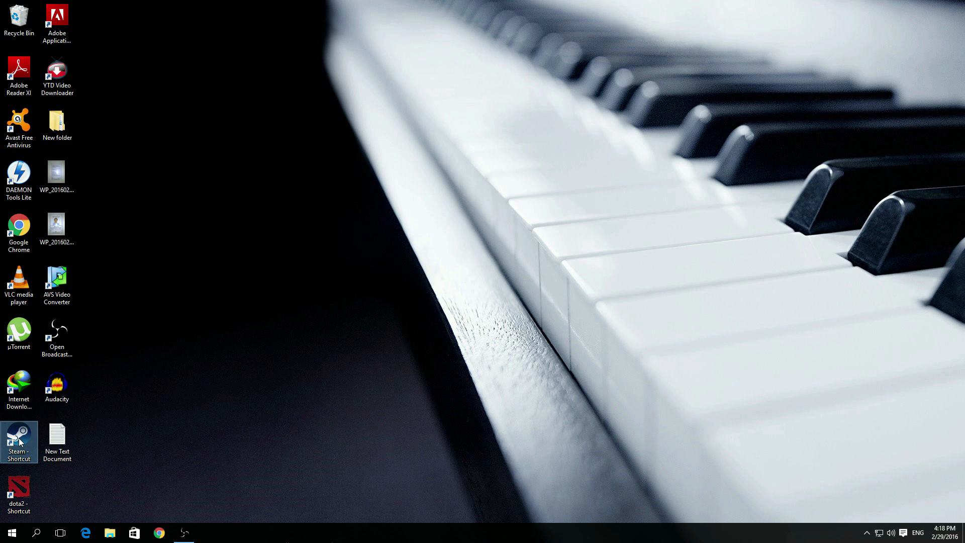
click(866, 532)
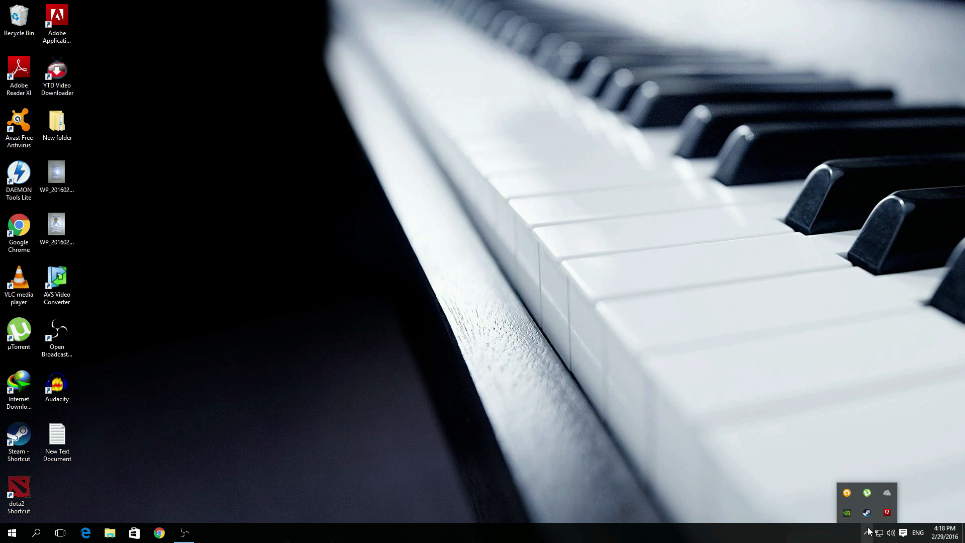
mouse_move(867, 512)
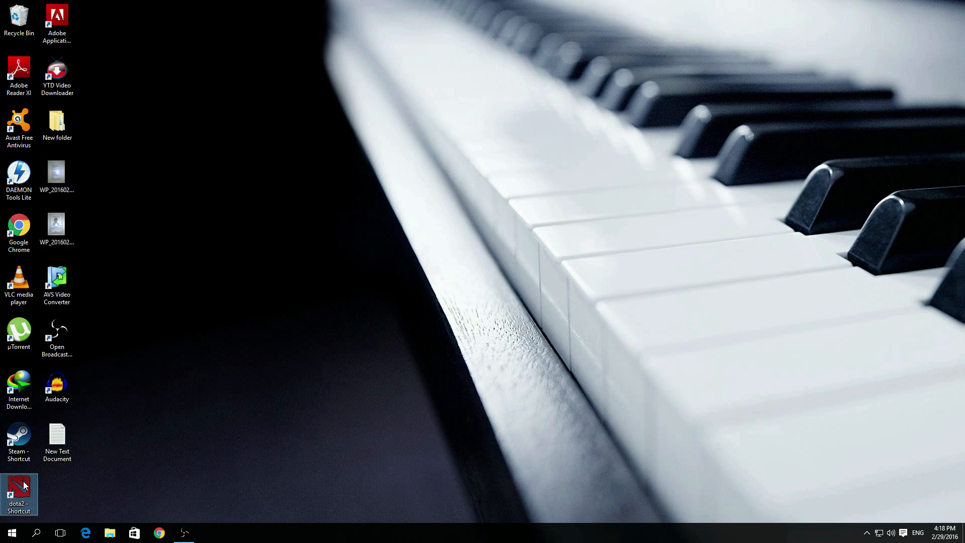
mouse_move(223, 434)
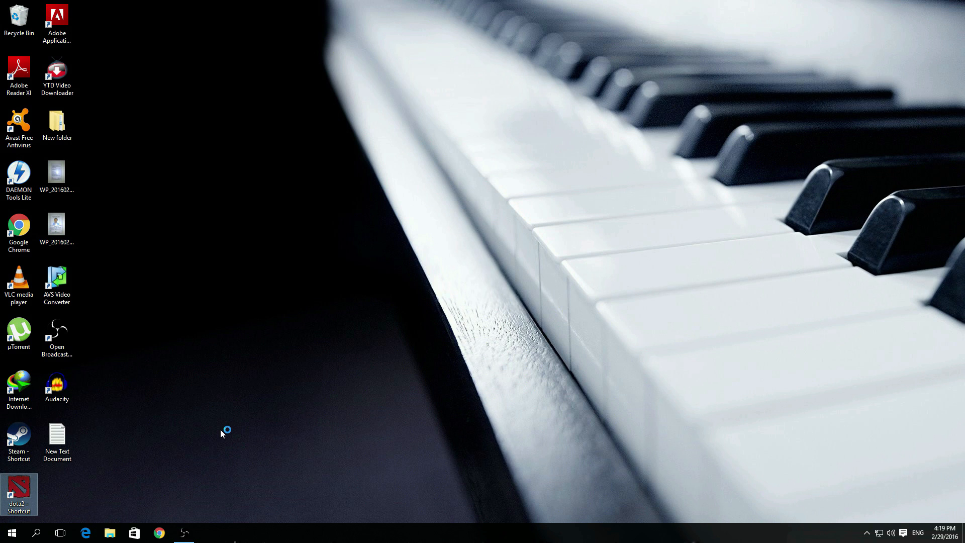
Launch Dota 2 from the new dota2 desktop shortcut and wait for the main menu
double_click(16, 491)
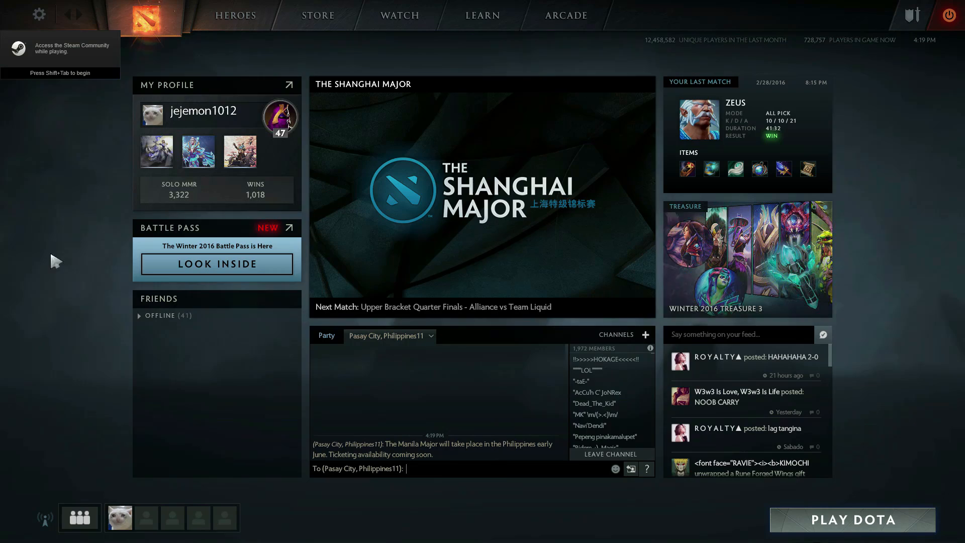
Go to the Options page of Dota 2 settings where Enable console lives
click(39, 14)
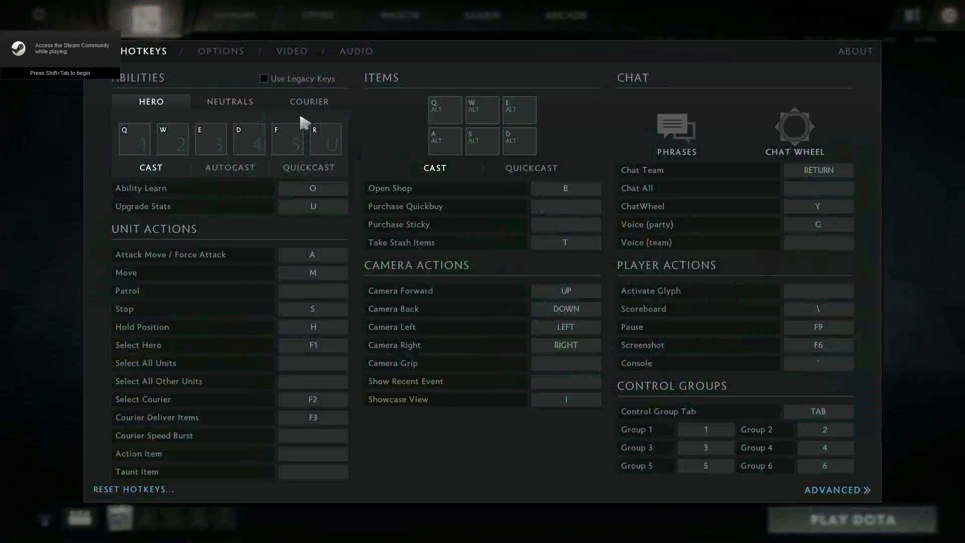
click(221, 50)
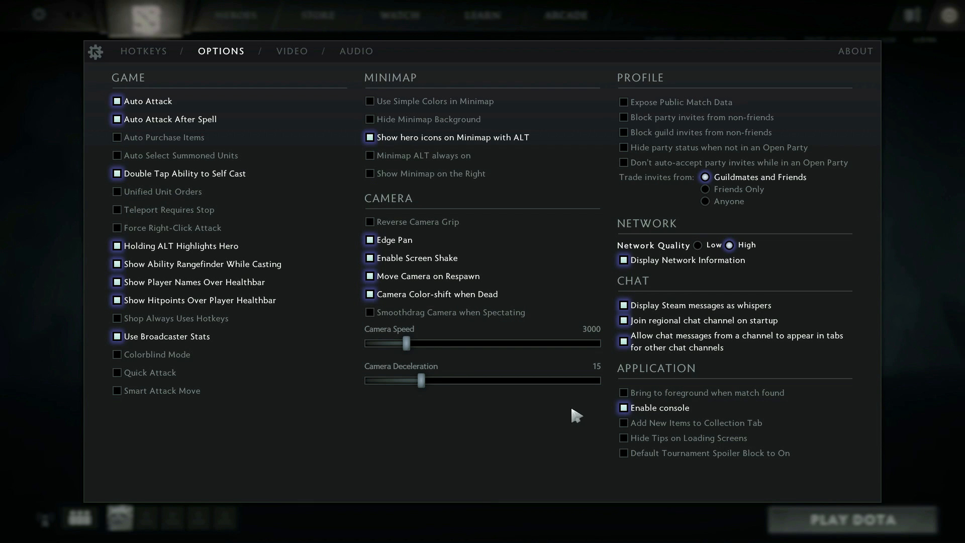
mouse_move(165, 83)
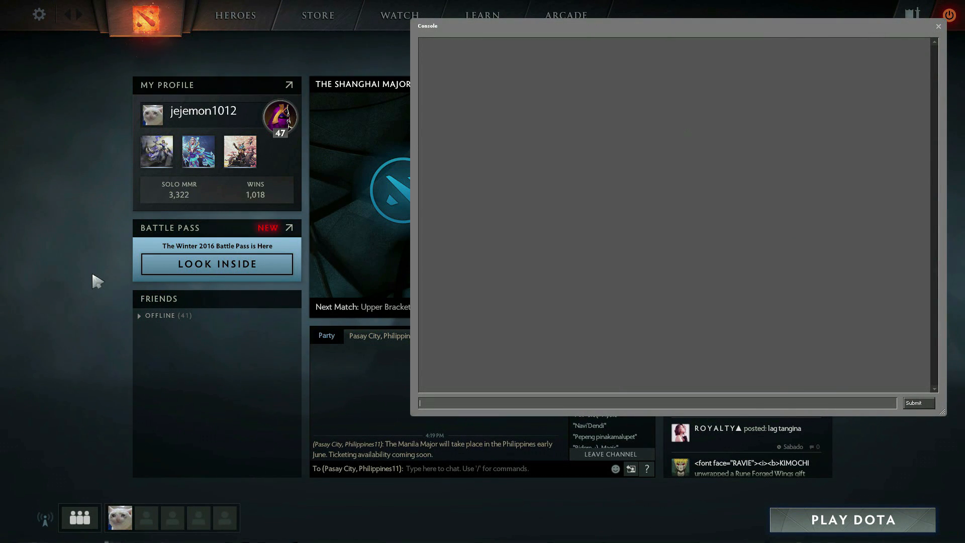
Run engine_no_focus_sleep 0 in the console and close the console window
text(engin)
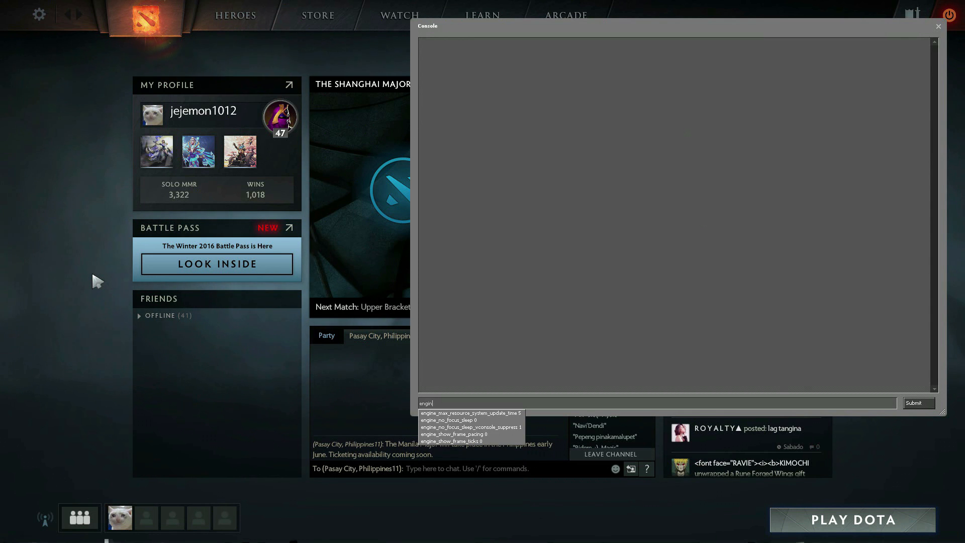
text(e_no_focyu)
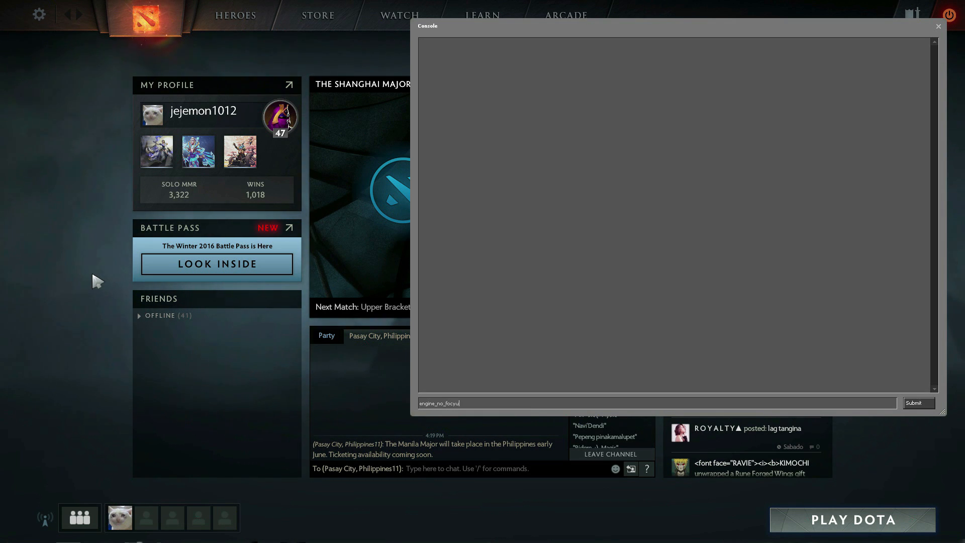
text(engine_no_focus_slepp)
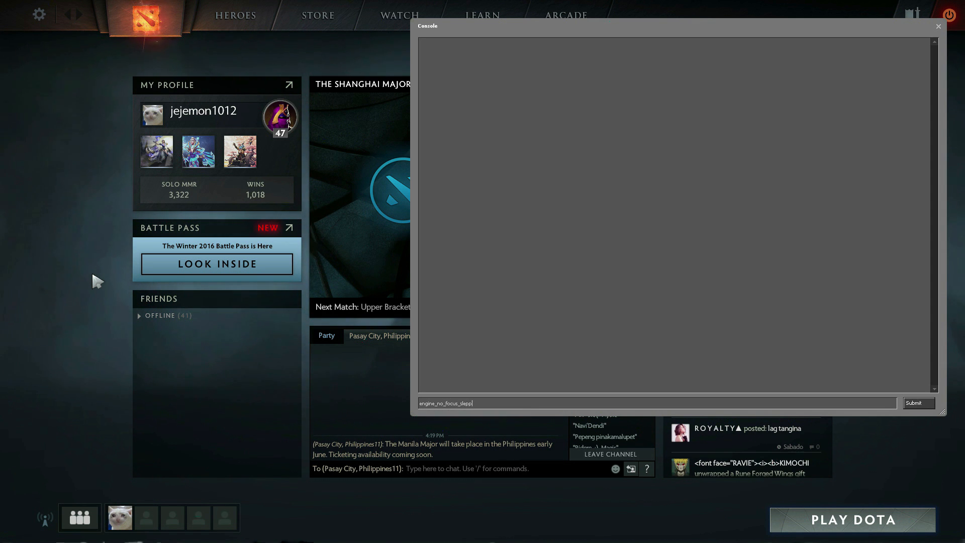
text(engine_no_focus_sleep)
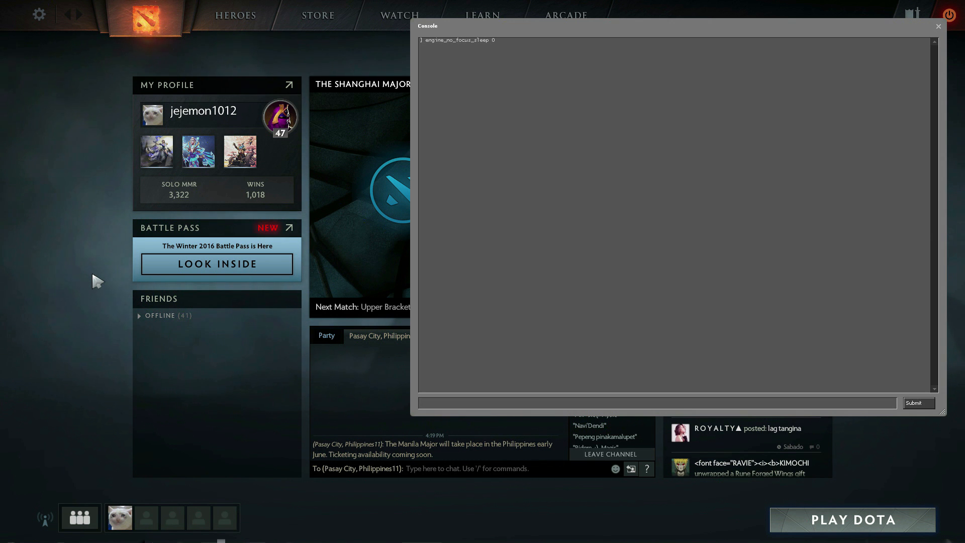
click(938, 27)
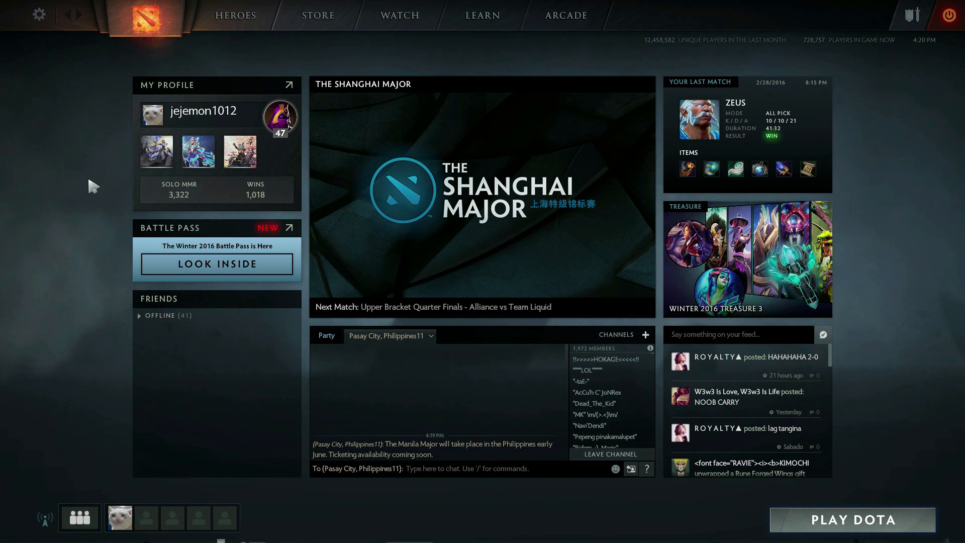
Reopen Dota 2 settings from the gear icon, landing on the Hotkeys page
click(235, 15)
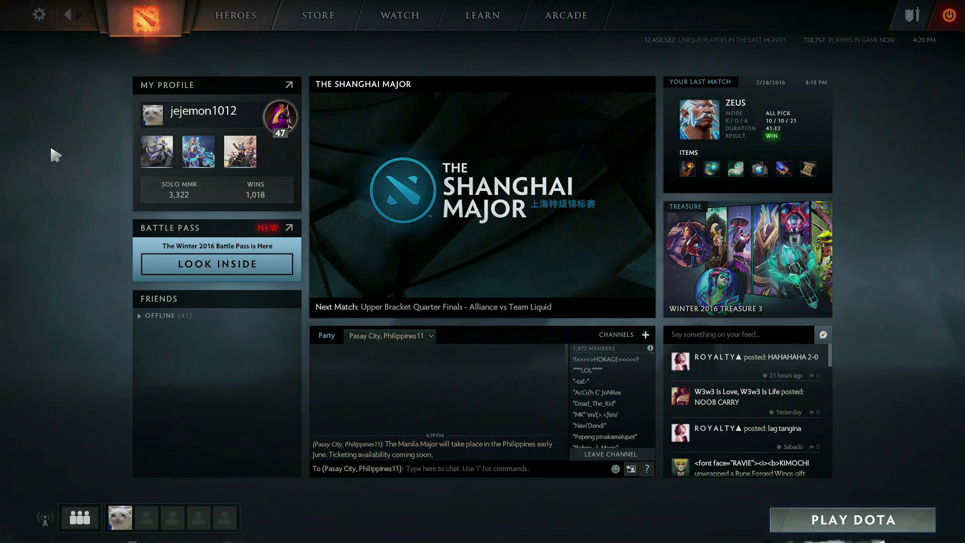
click(39, 14)
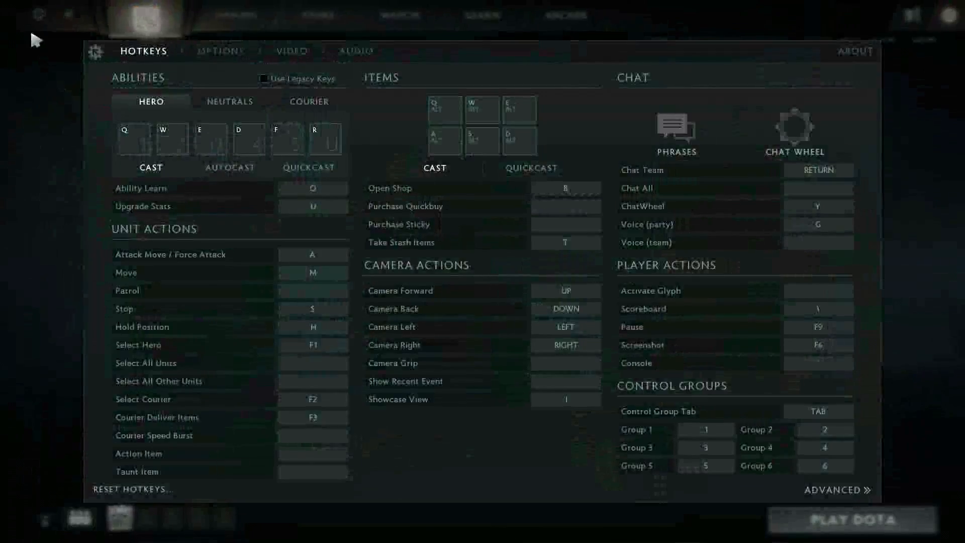